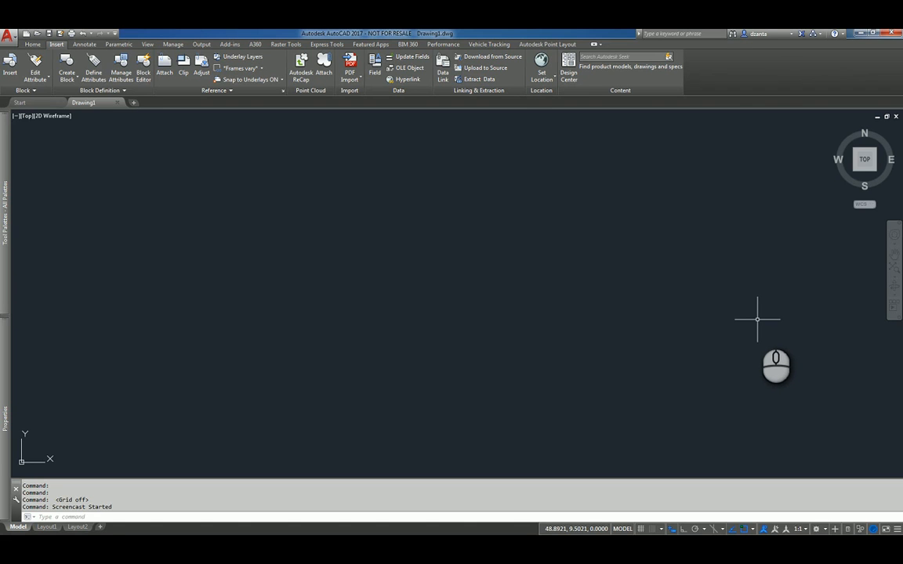
pyautogui.moveTo(726, 314)
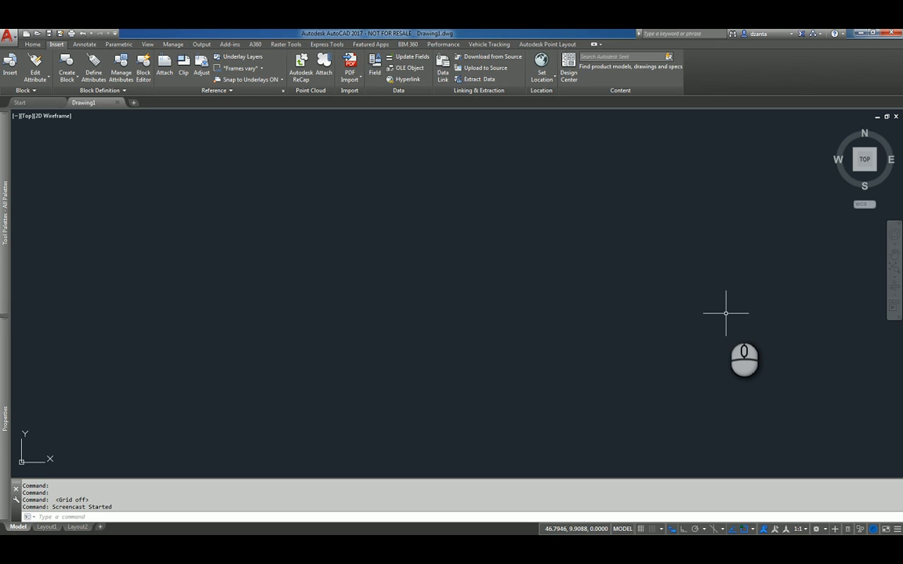
pyautogui.moveTo(395, 264)
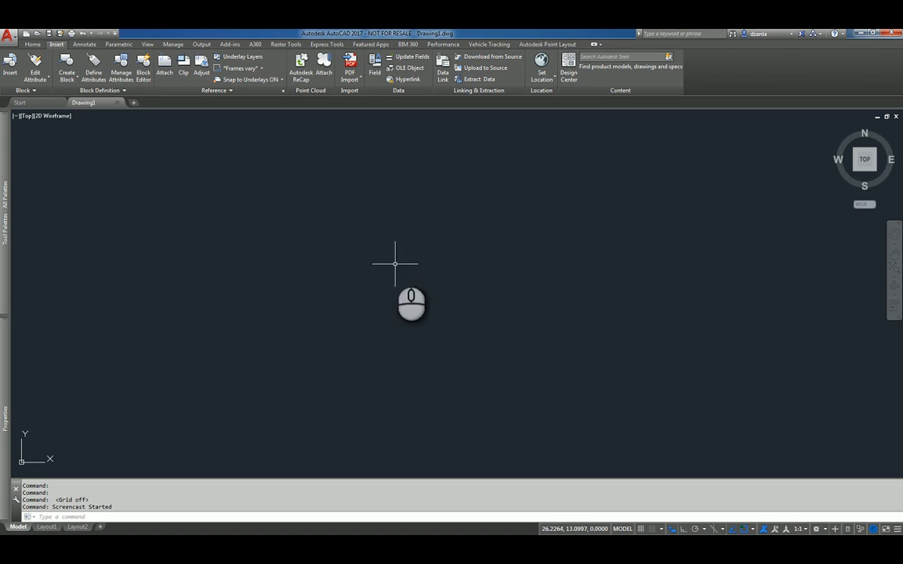
pyautogui.moveTo(106, 133)
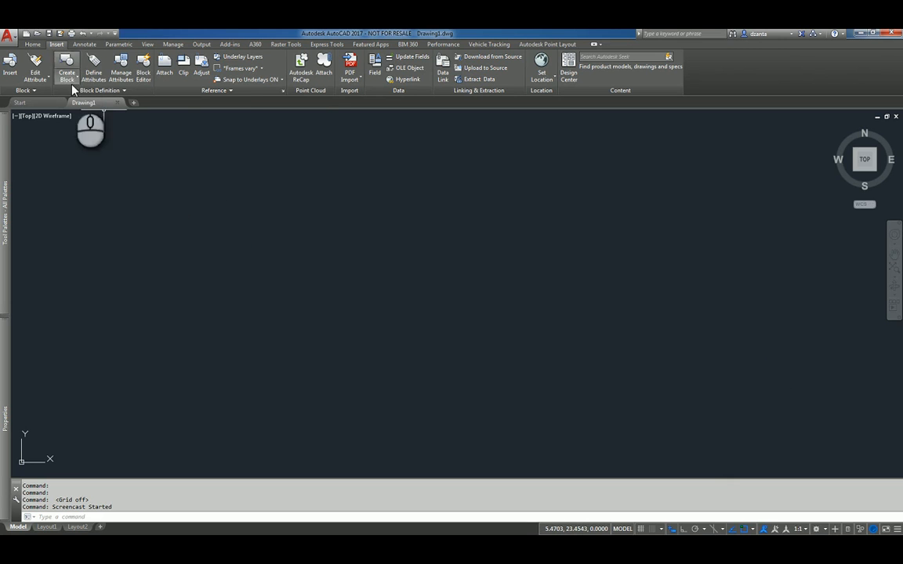
pyautogui.moveTo(164, 63)
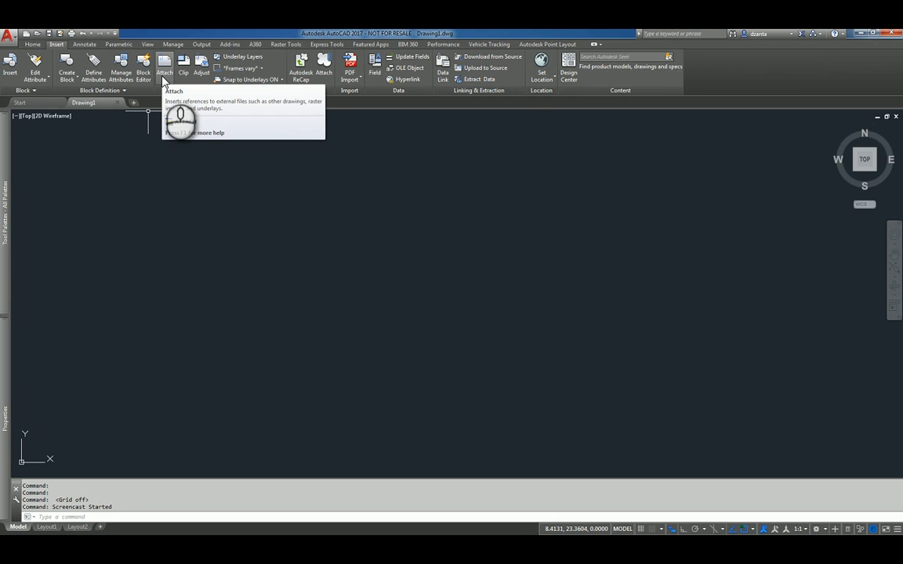
# - Attach the DQT Sample CD Set PDF, picking page 4 with Full path and 0,0,0 insertion
pyautogui.click(164, 64)
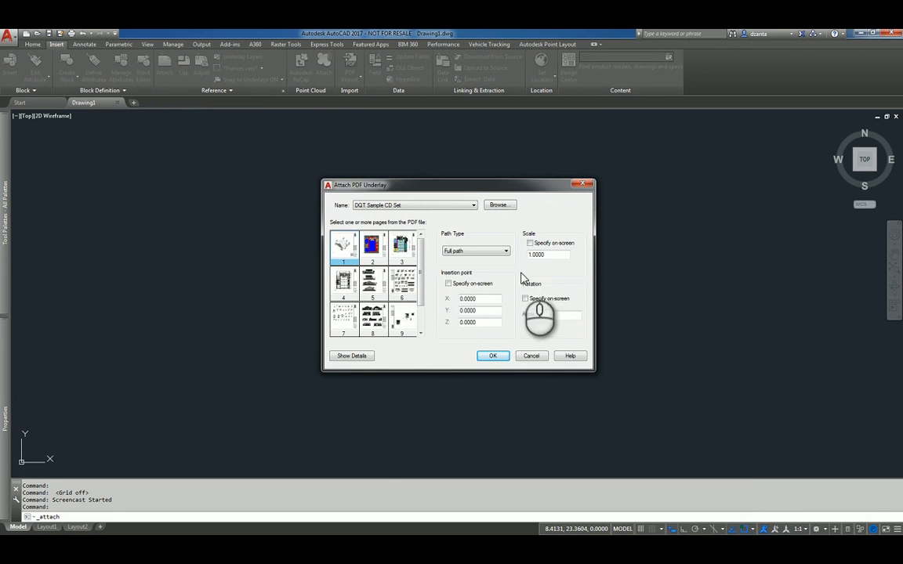
pyautogui.moveTo(593, 377)
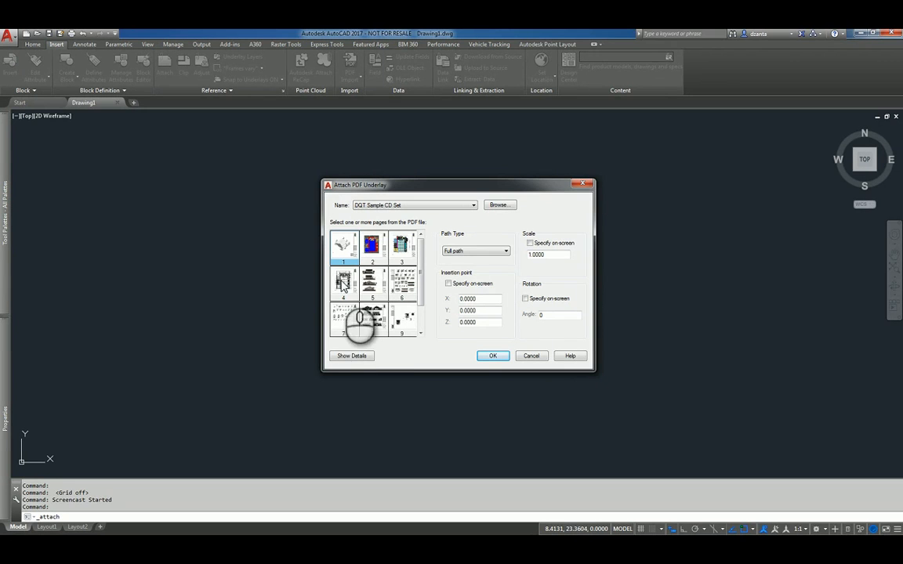
pyautogui.click(343, 282)
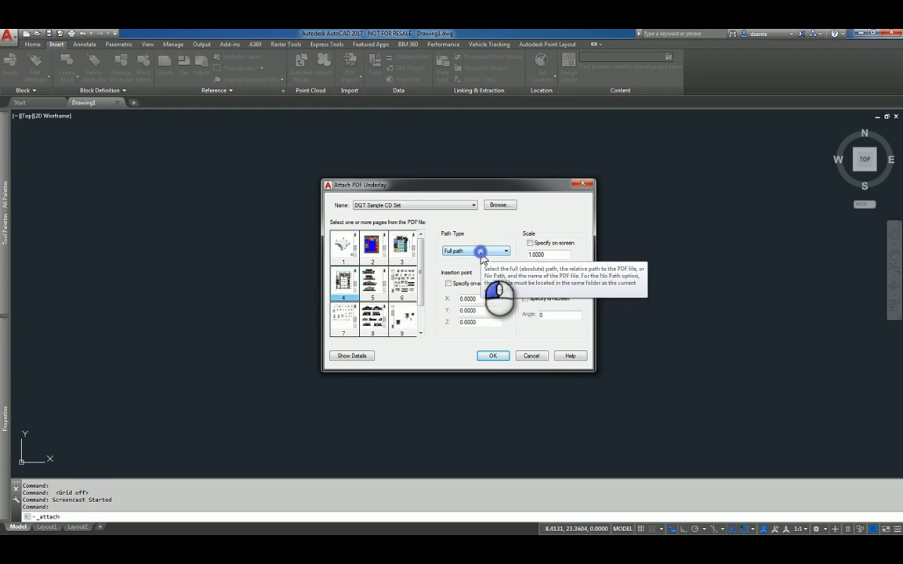
pyautogui.click(506, 251)
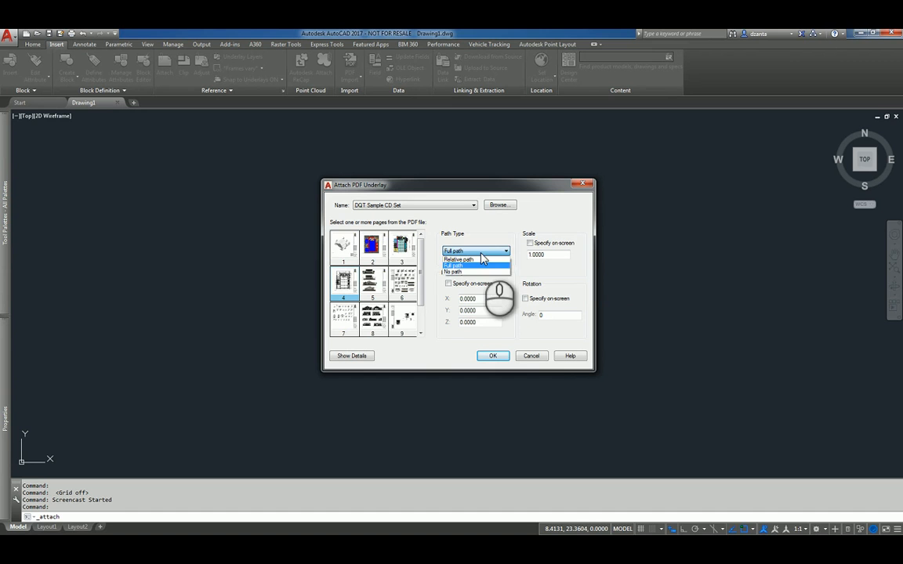
pyautogui.click(453, 250)
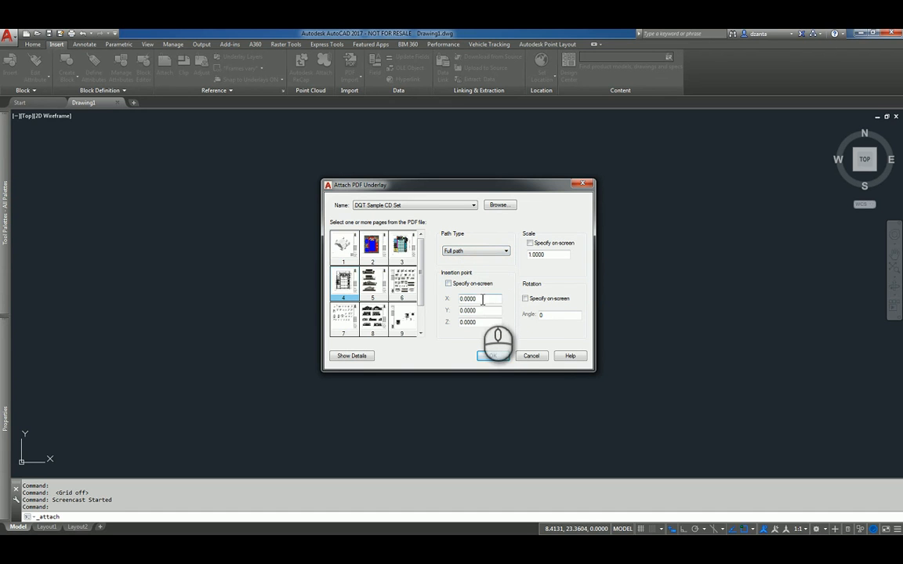
pyautogui.click(448, 283)
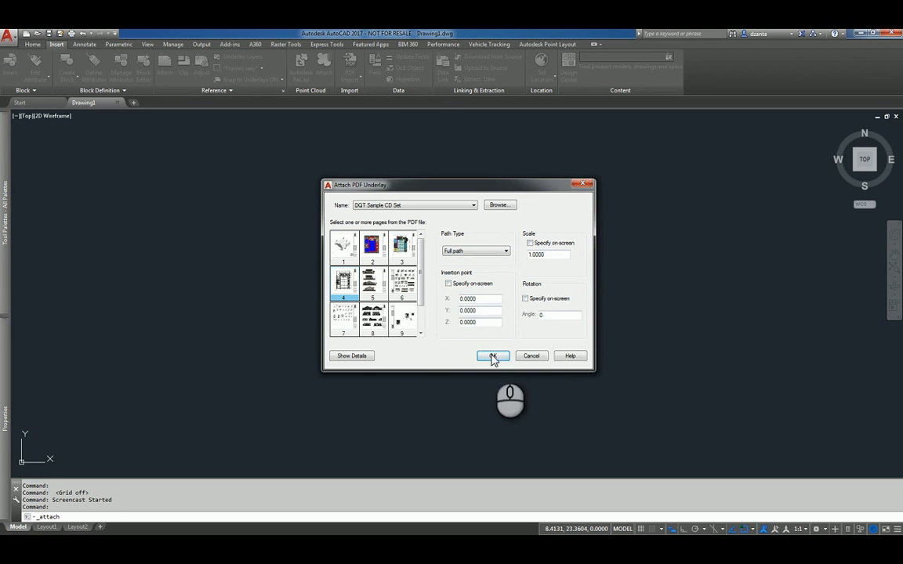
# - Confirm the page 4 underlay (sheet A103) and toggle Display in Monochrome
pyautogui.click(493, 356)
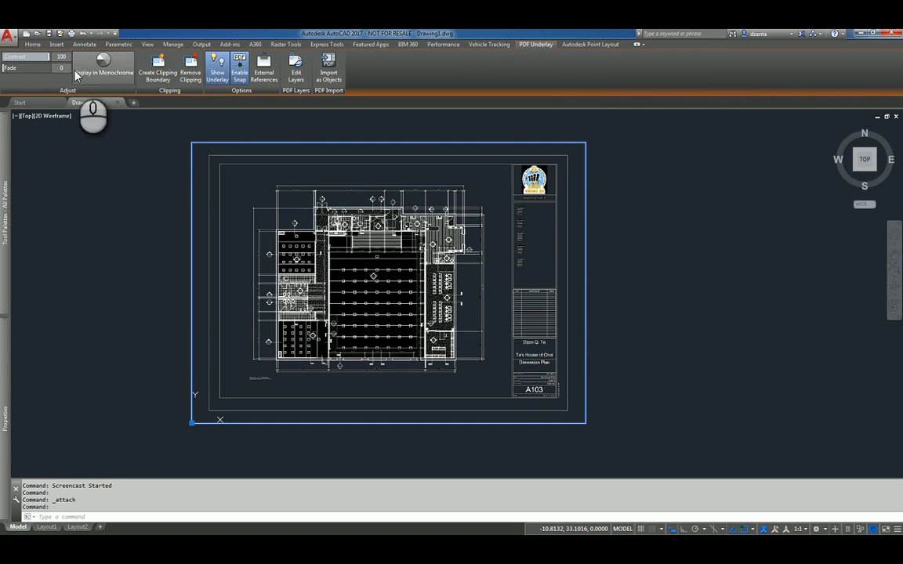
pyautogui.click(103, 68)
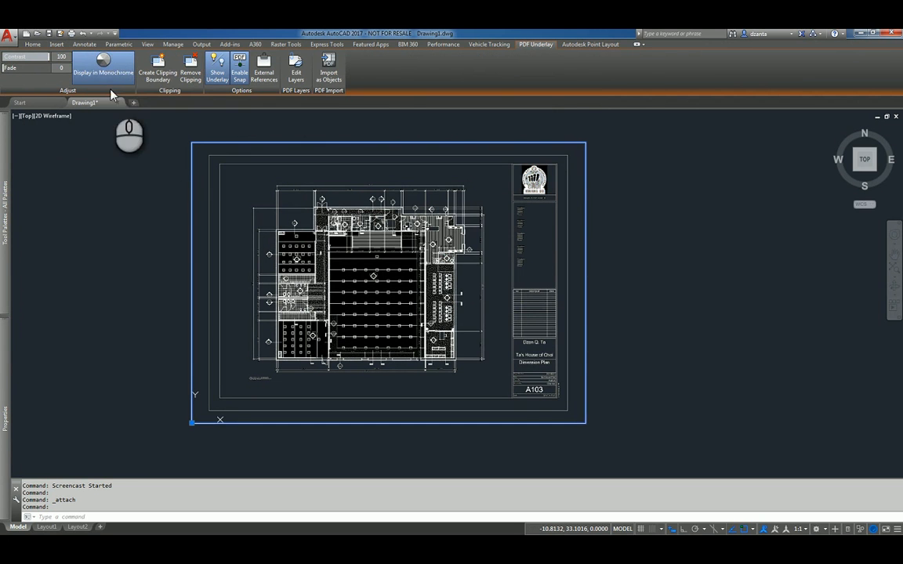
pyautogui.moveTo(158, 69)
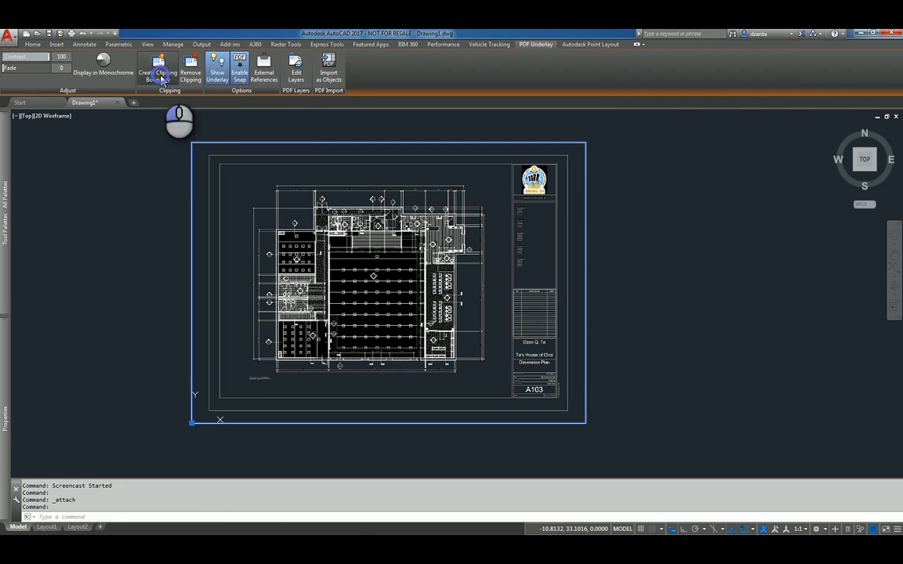
pyautogui.click(158, 70)
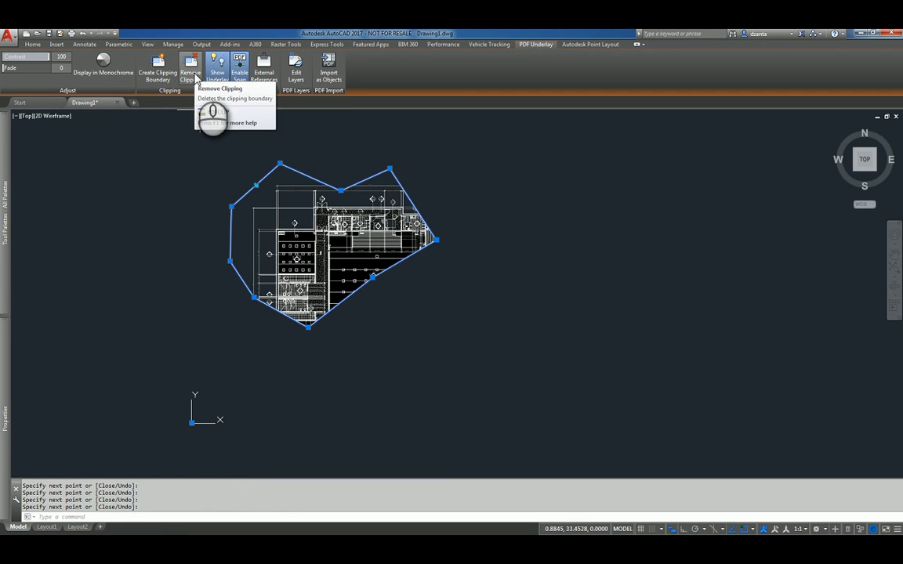
pyautogui.click(189, 71)
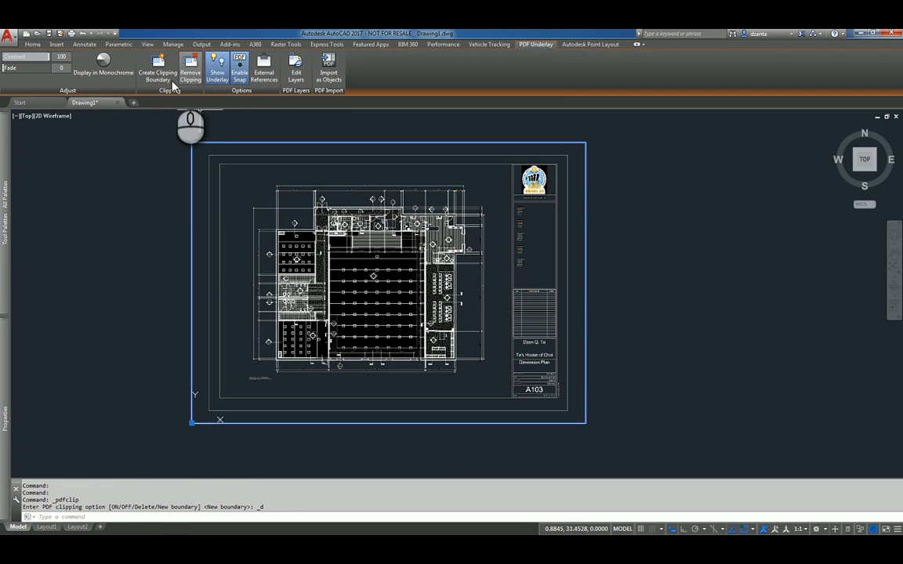
pyautogui.moveTo(217, 70)
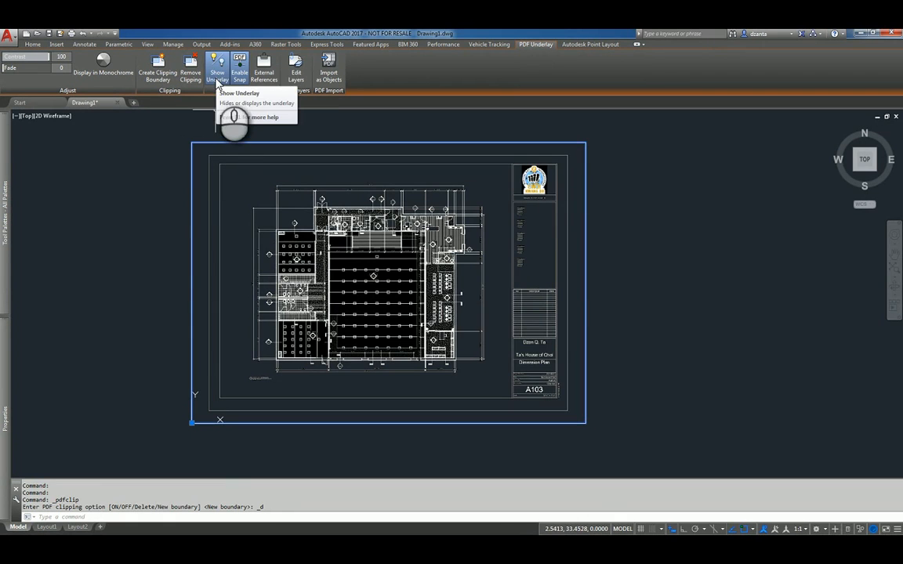
pyautogui.click(217, 69)
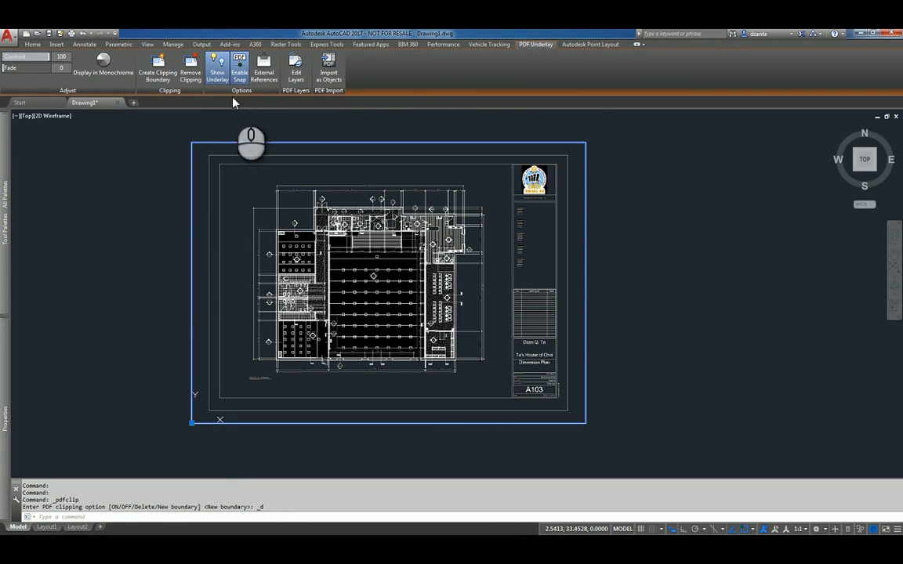
pyautogui.moveTo(239, 66)
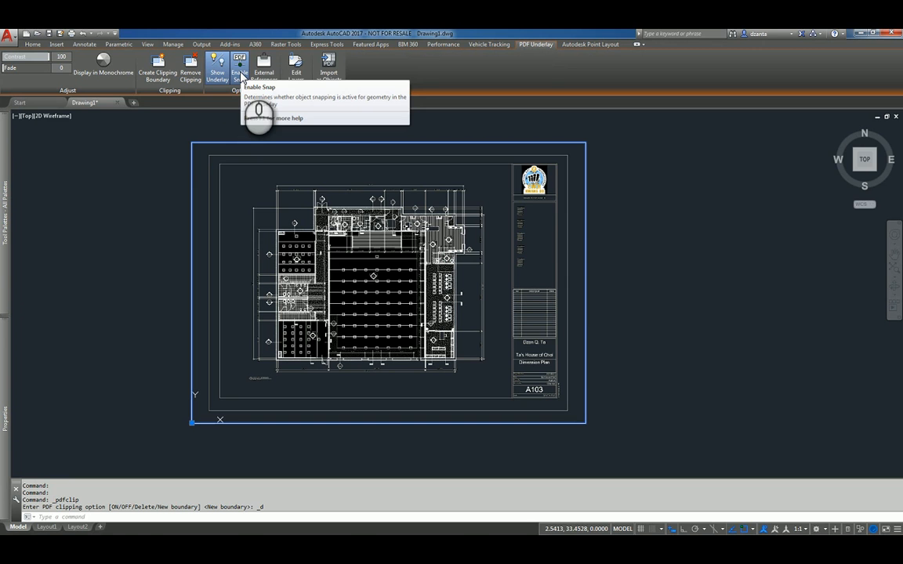
pyautogui.moveTo(118, 188)
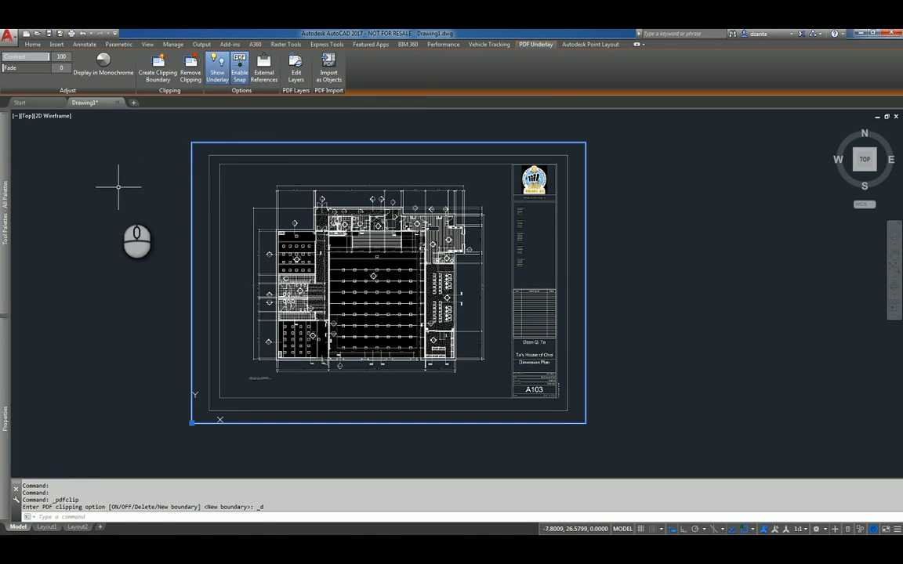
pyautogui.click(56, 44)
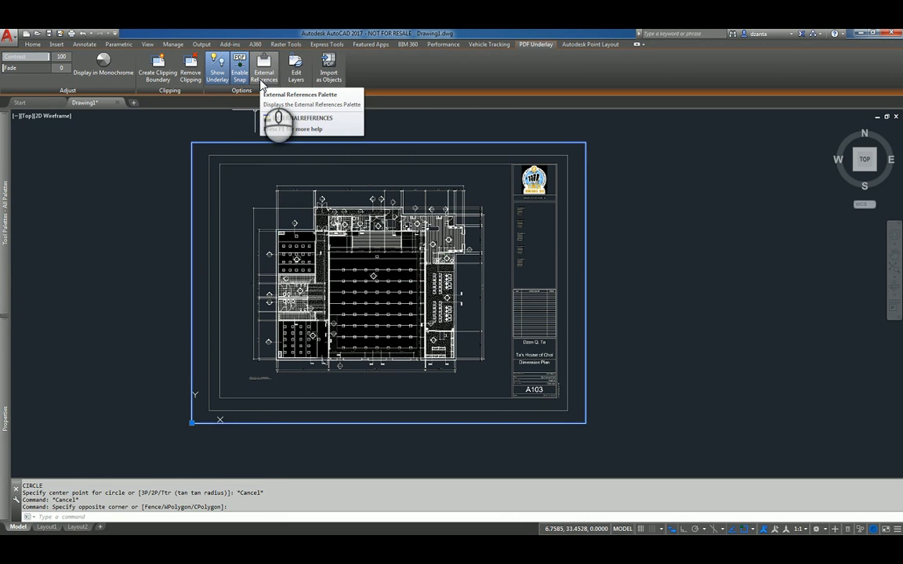
pyautogui.click(264, 69)
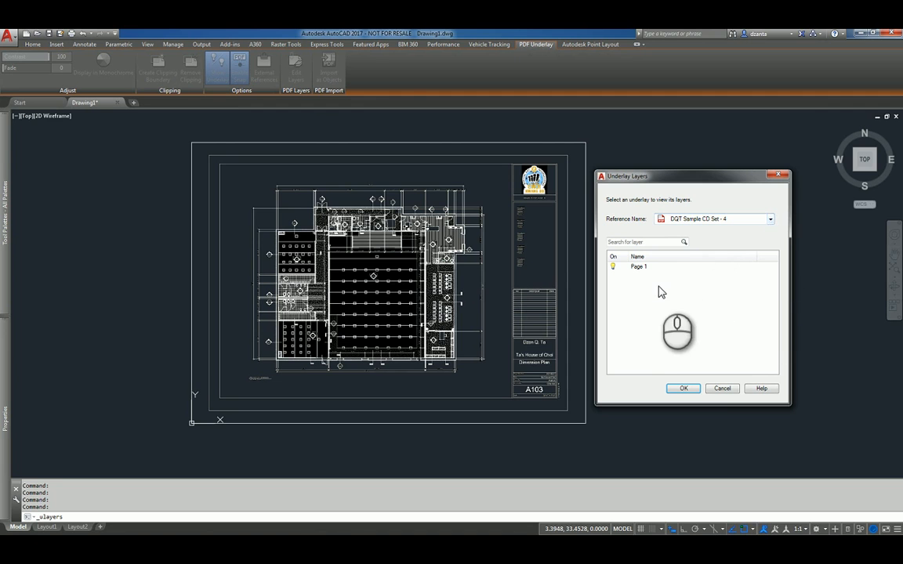
pyautogui.moveTo(664, 274)
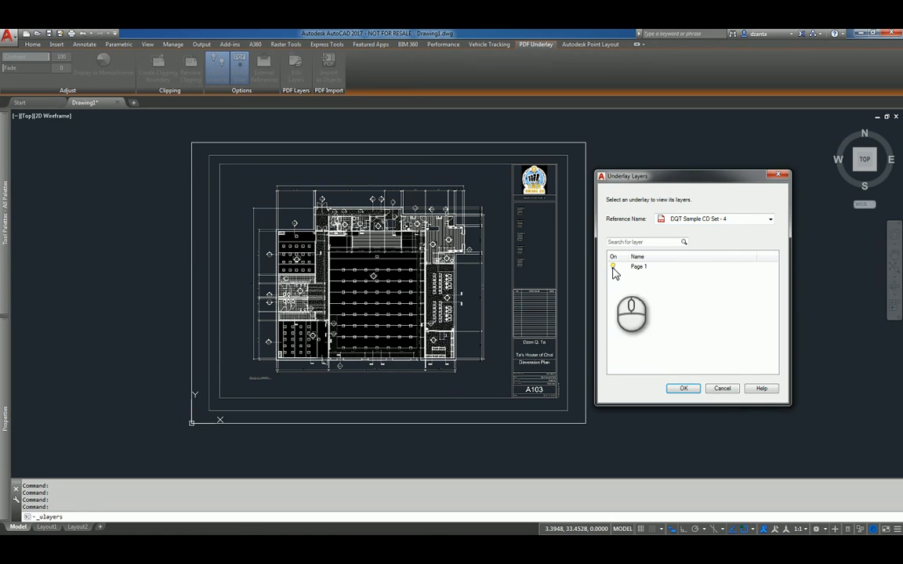
pyautogui.click(683, 388)
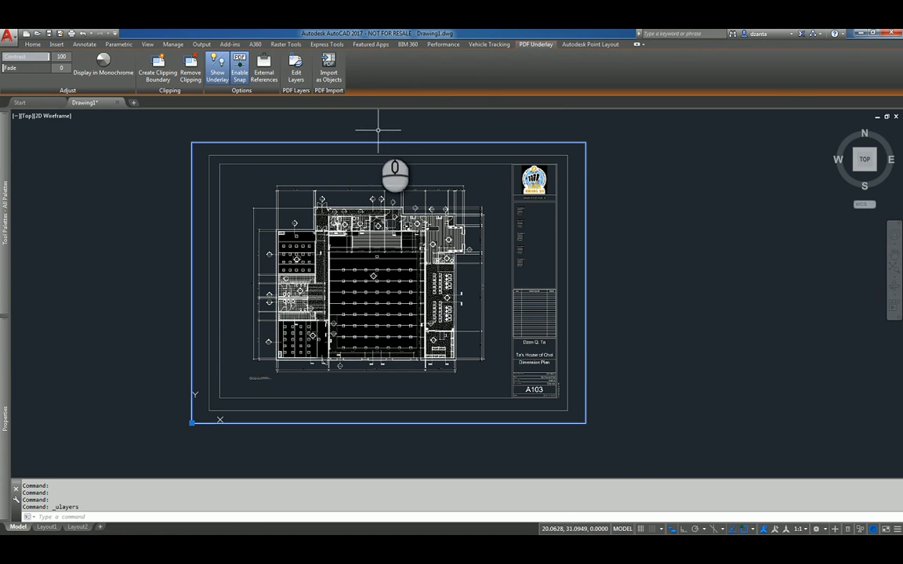
pyautogui.moveTo(329, 69)
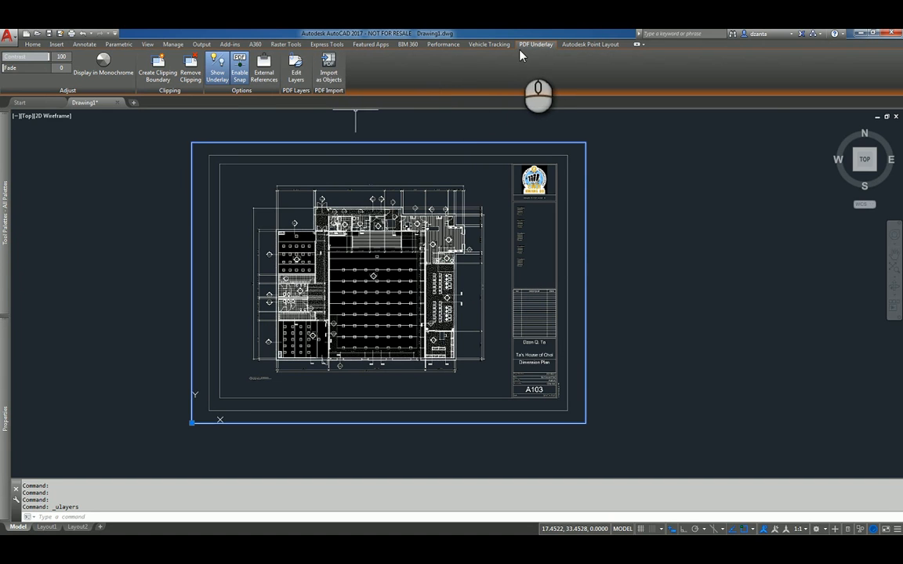
pyautogui.moveTo(530, 52)
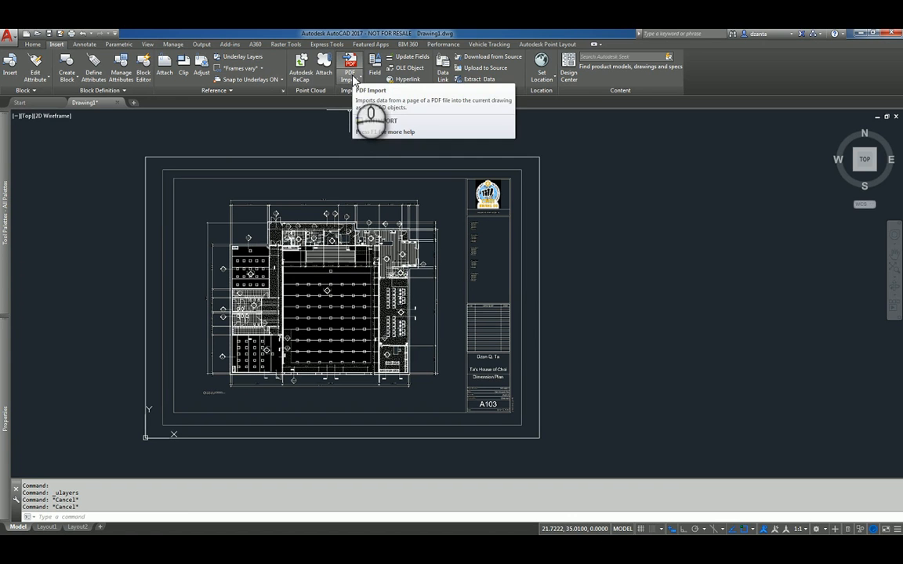
# - Launch PDF Import from the Insert tab's import dropdown
pyautogui.click(349, 67)
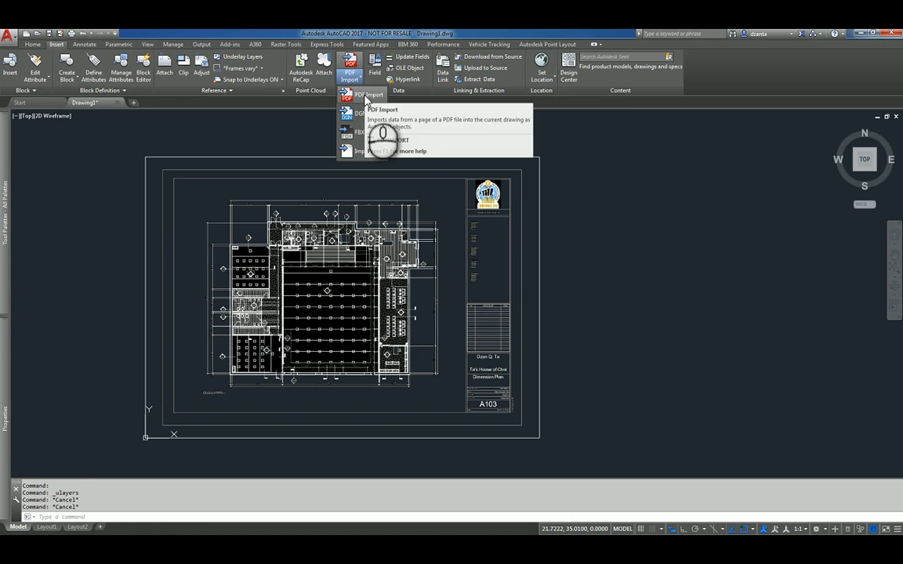
pyautogui.click(369, 94)
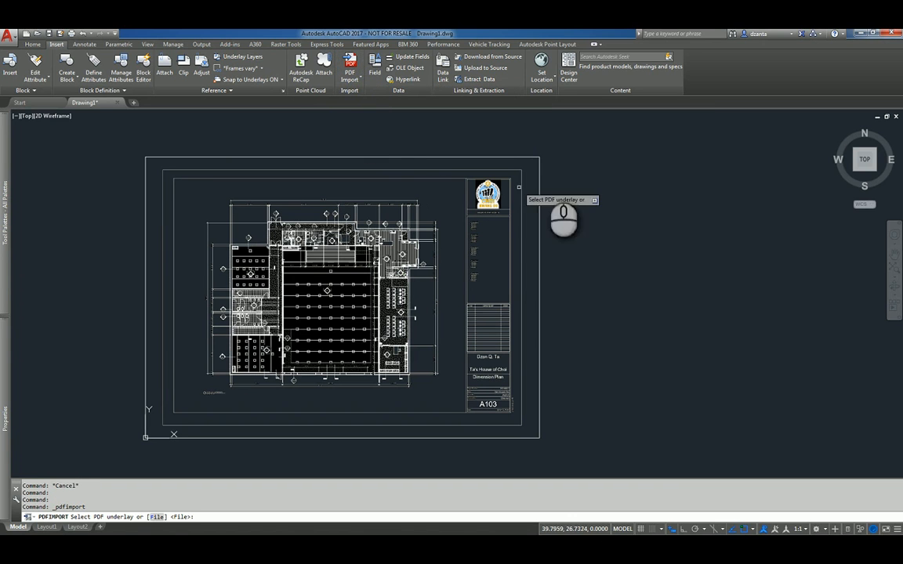
pyautogui.moveTo(617, 259)
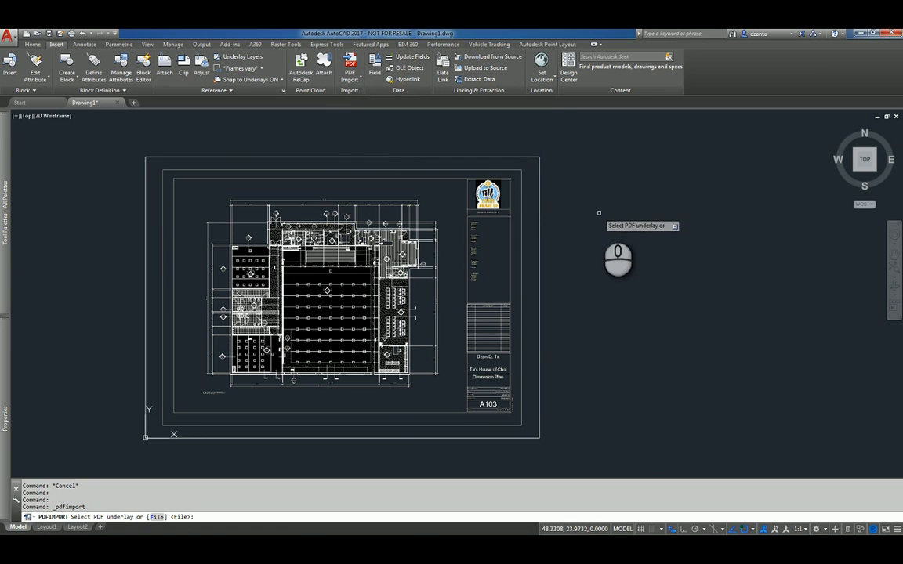
pyautogui.moveTo(558, 209)
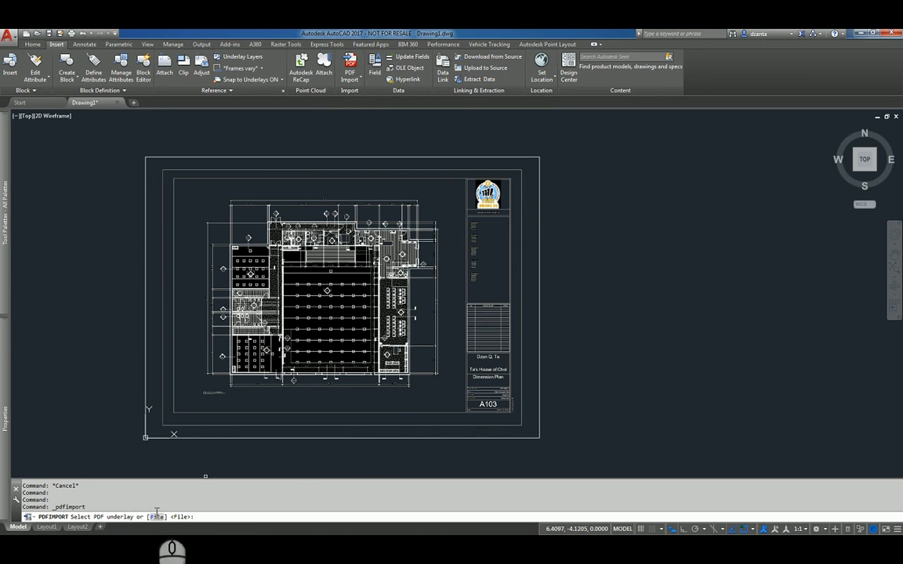
# - Choose the File option (F) at the PDFIMPORT prompt to browse for a PDF
pyautogui.write('F')
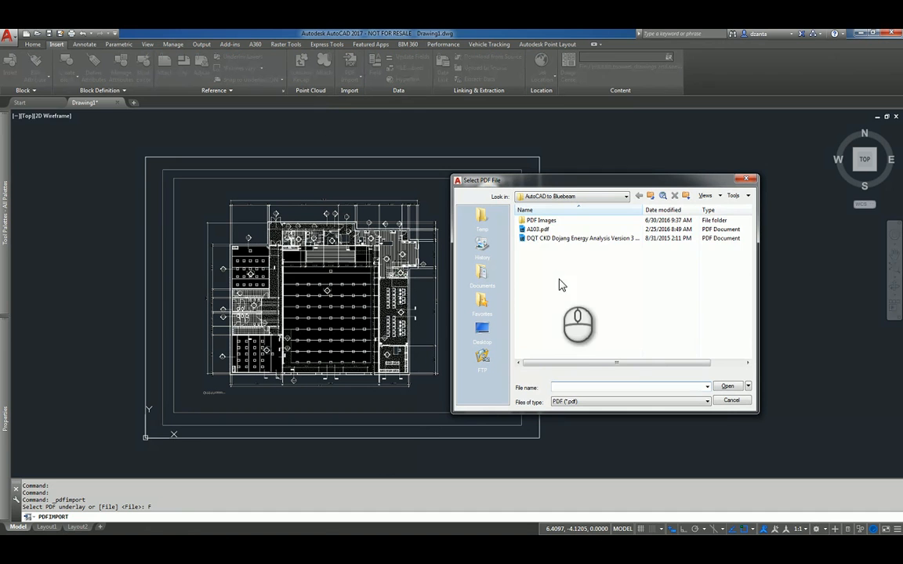
# - Select A103.pdf for import and include Raster images
pyautogui.click(538, 229)
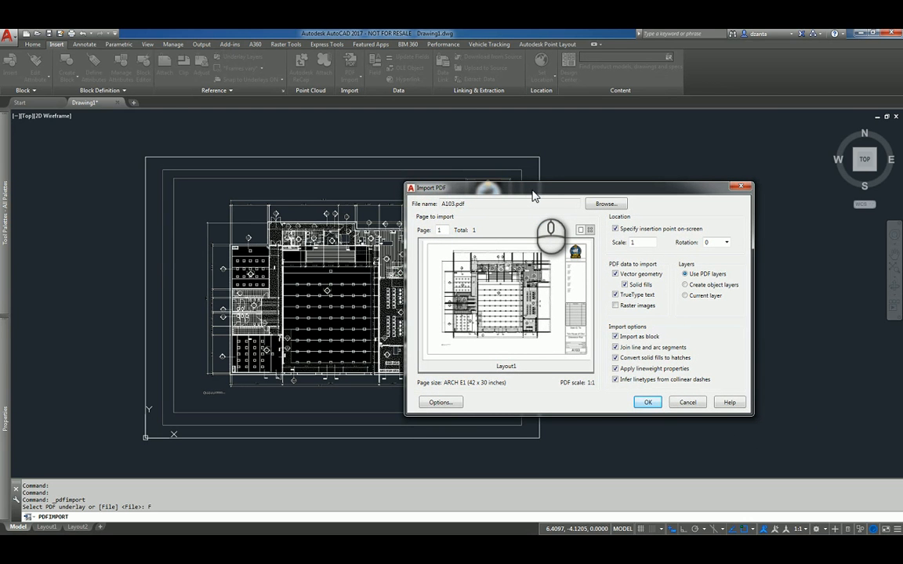
pyautogui.moveTo(605, 204)
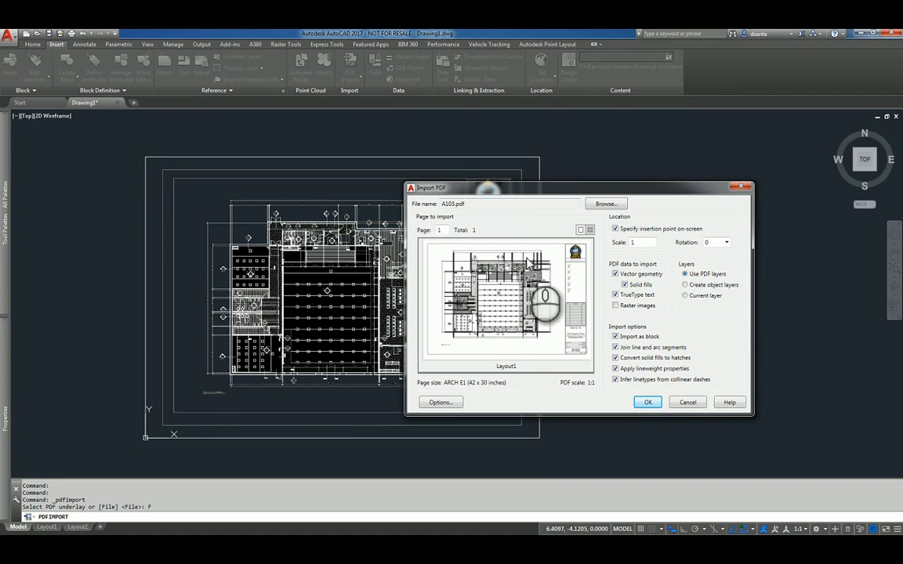
pyautogui.moveTo(663, 235)
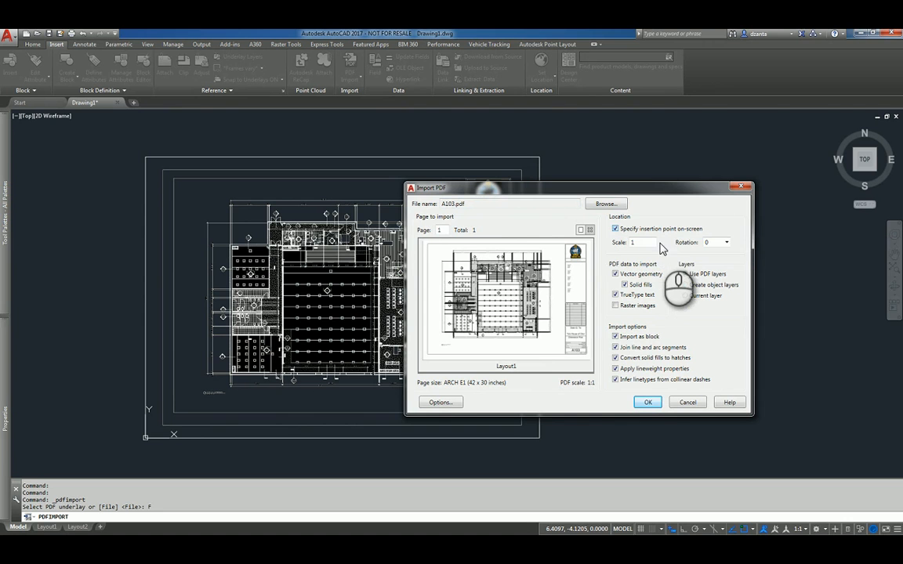
pyautogui.click(685, 274)
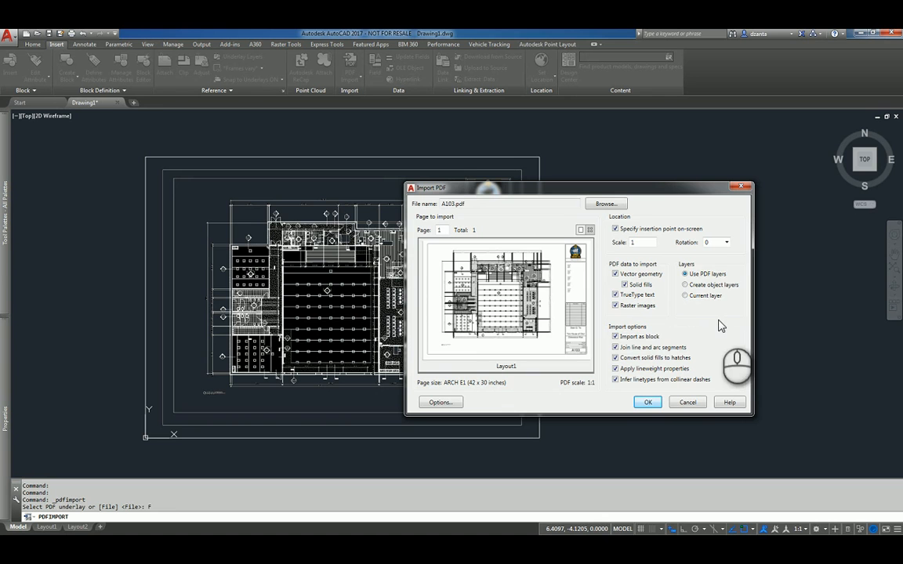
pyautogui.moveTo(710, 323)
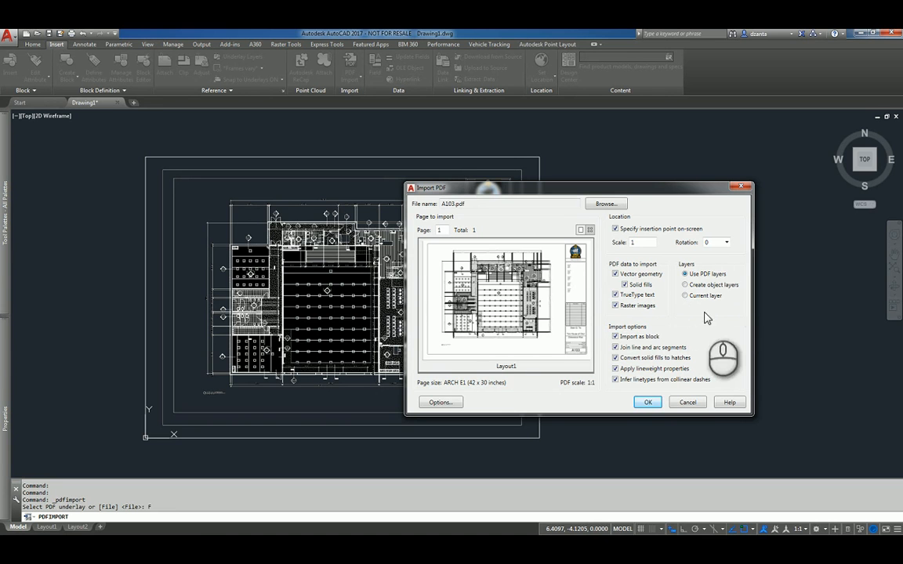
pyautogui.moveTo(727, 286)
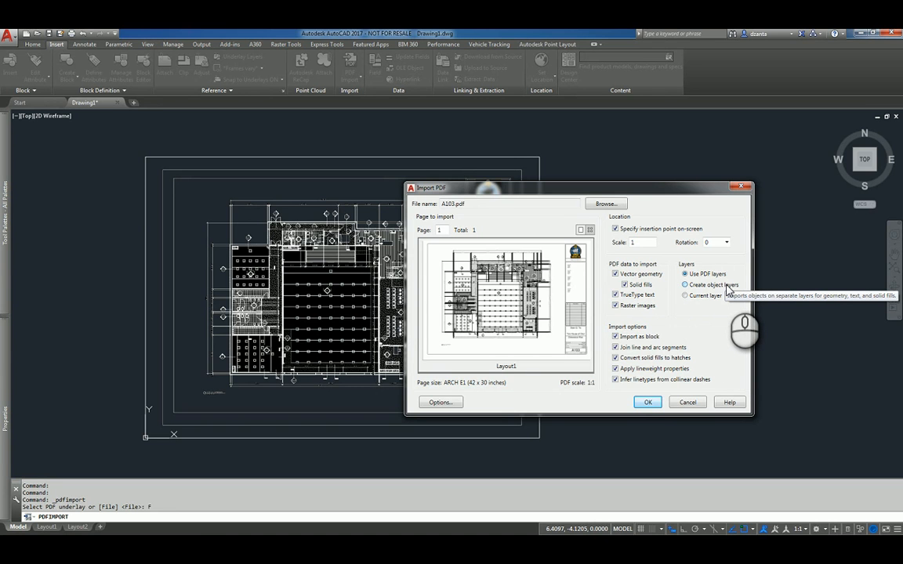
# - Set Create object layers and turn off Import as block
pyautogui.click(685, 285)
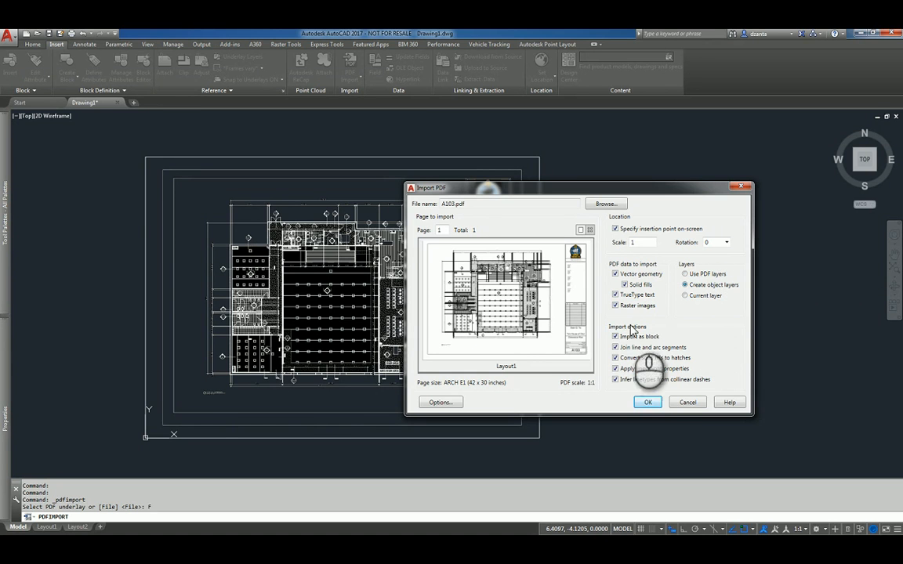
pyautogui.moveTo(666, 380)
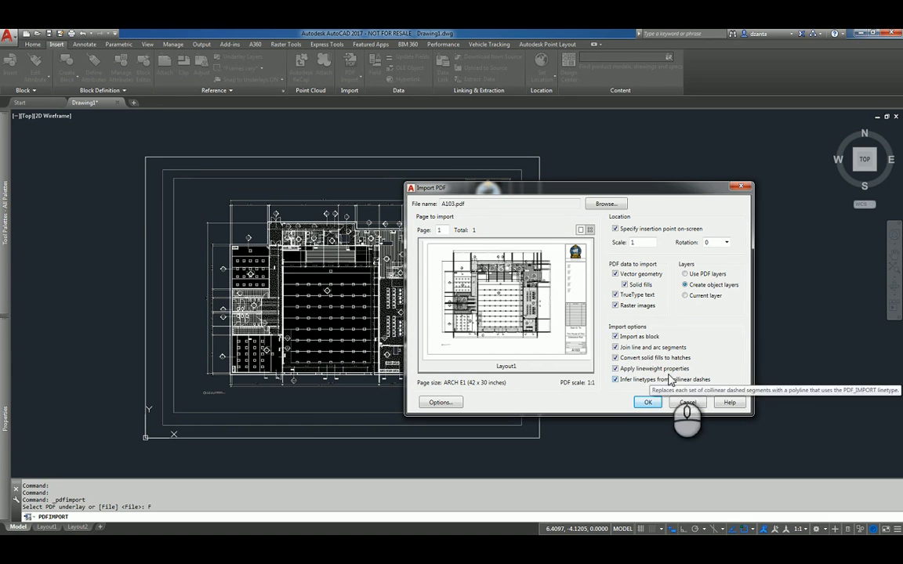
pyautogui.moveTo(653, 356)
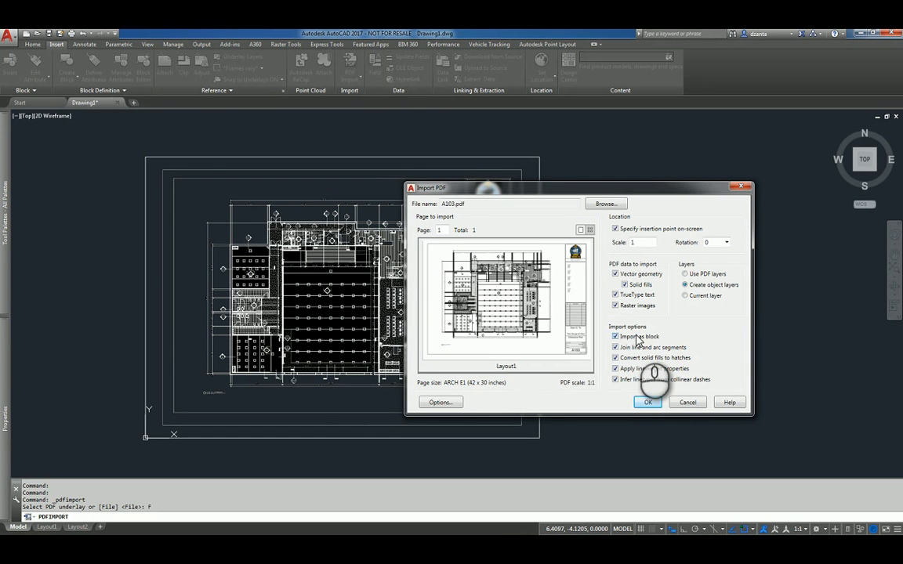
pyautogui.moveTo(615, 336)
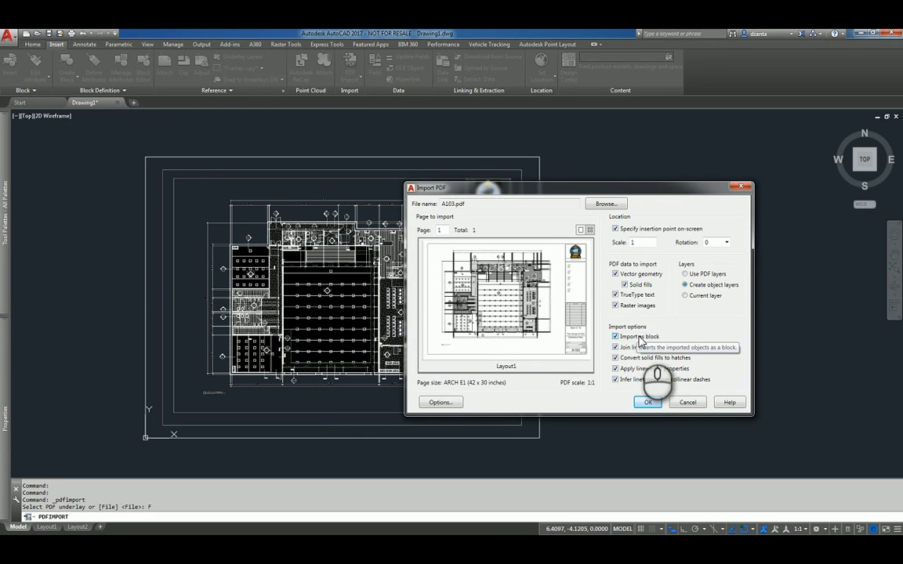
pyautogui.click(614, 336)
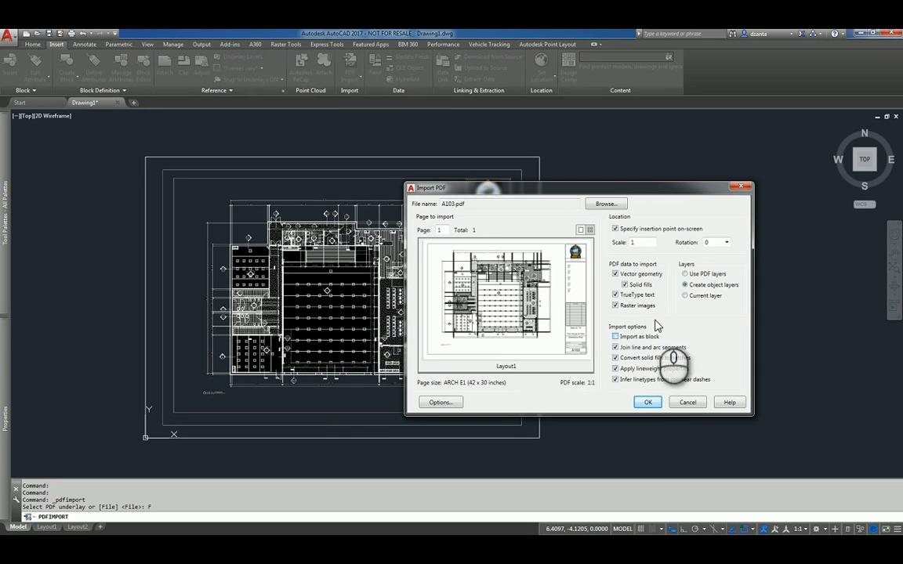
pyautogui.moveTo(672, 322)
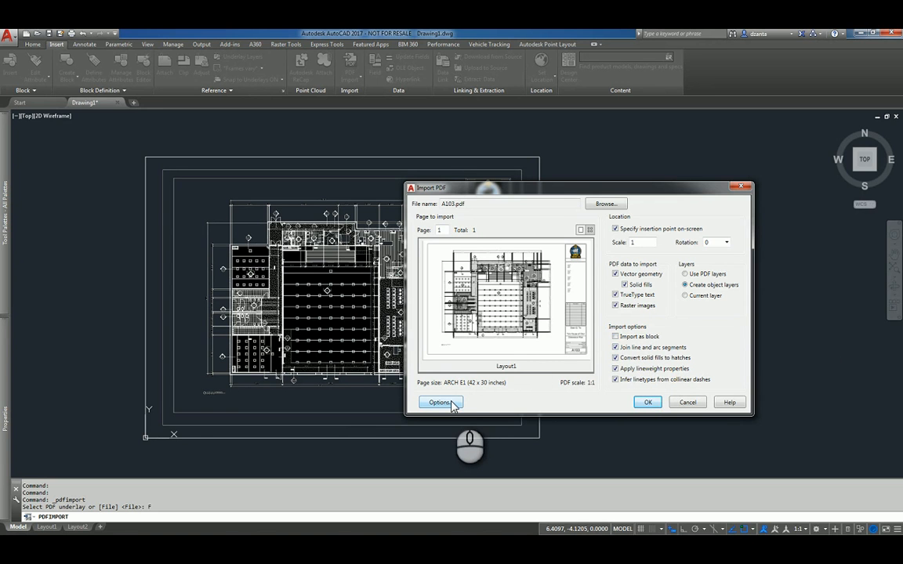
pyautogui.click(440, 402)
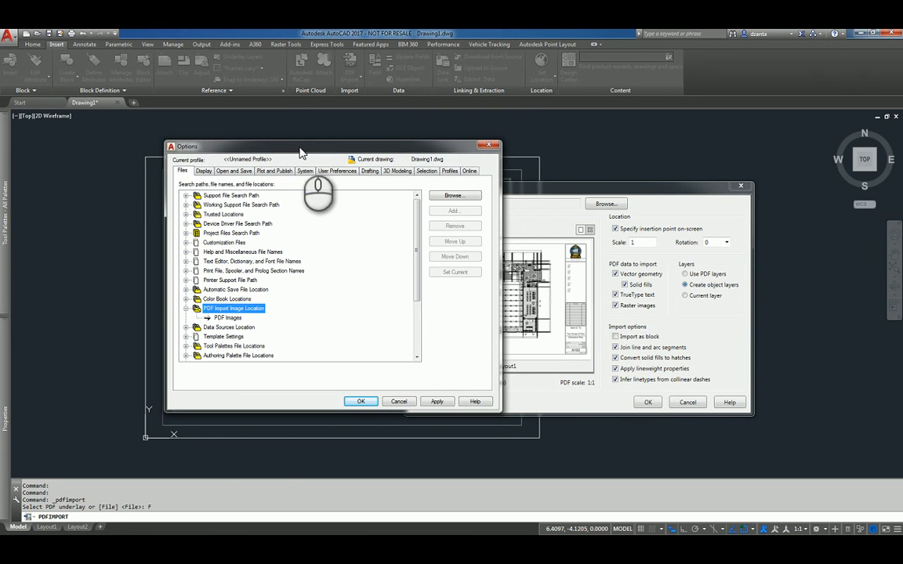
pyautogui.moveTo(243, 318)
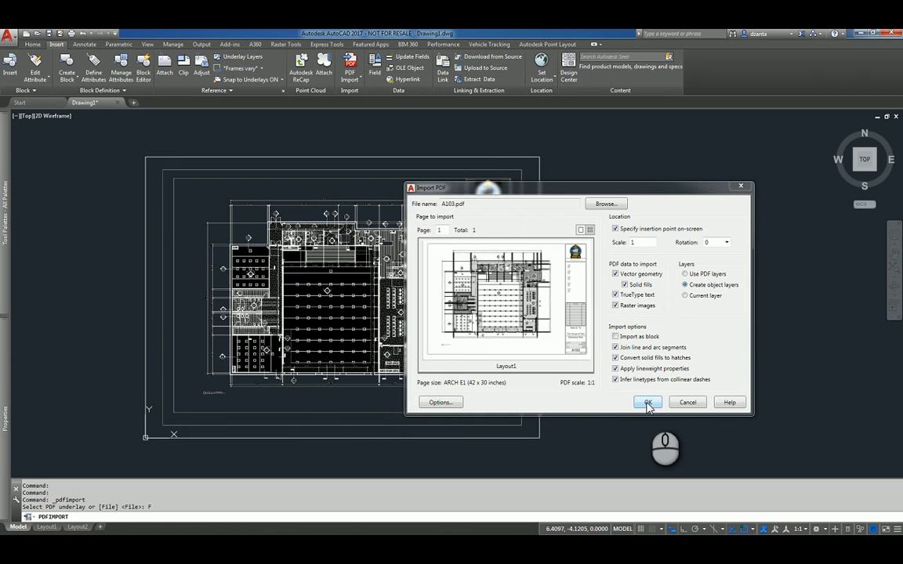
# - Run the import of A103.pdf page 1 with these settings
pyautogui.click(647, 402)
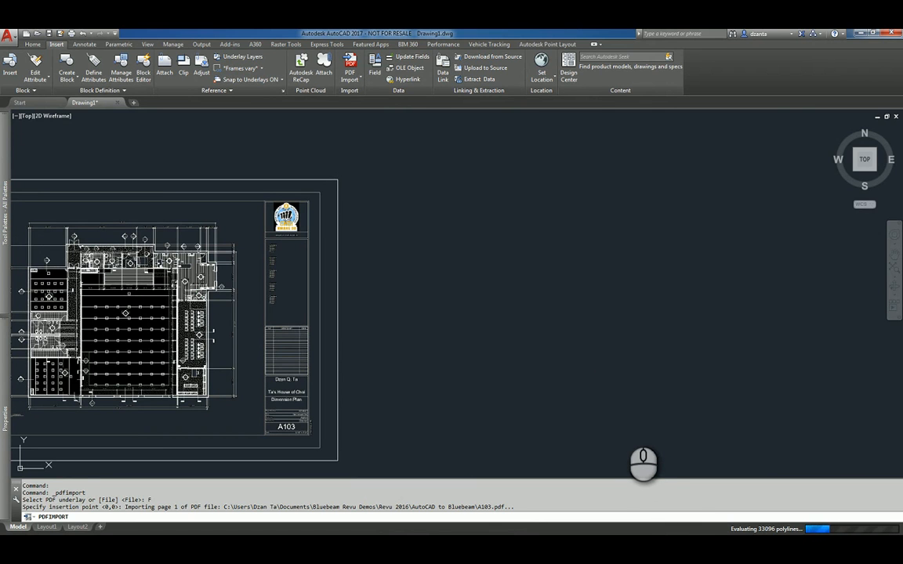
pyautogui.moveTo(547, 466)
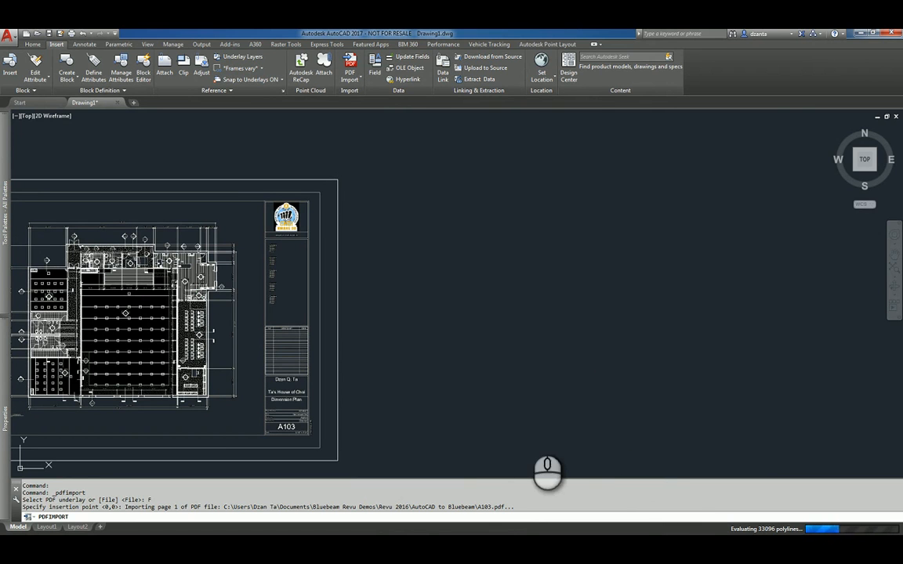
pyautogui.moveTo(465, 478)
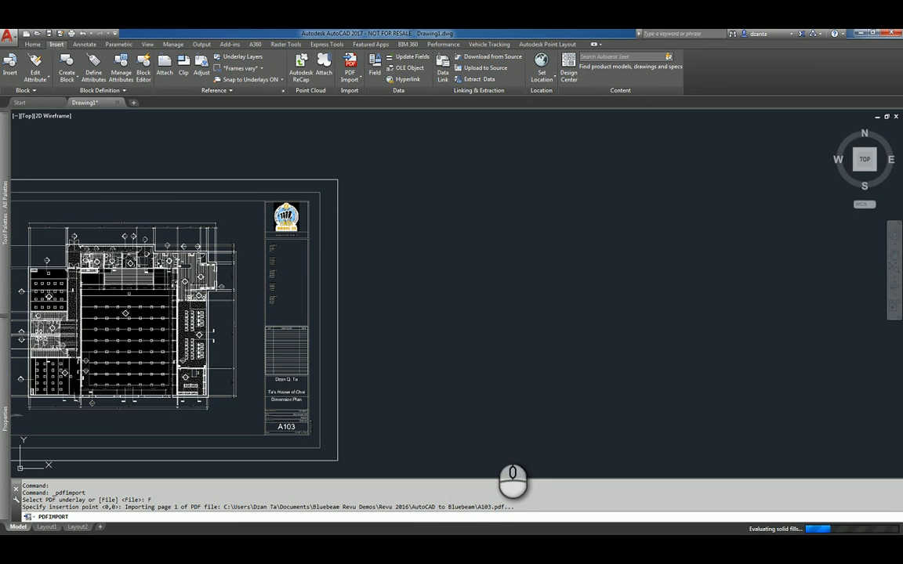
pyautogui.moveTo(426, 523)
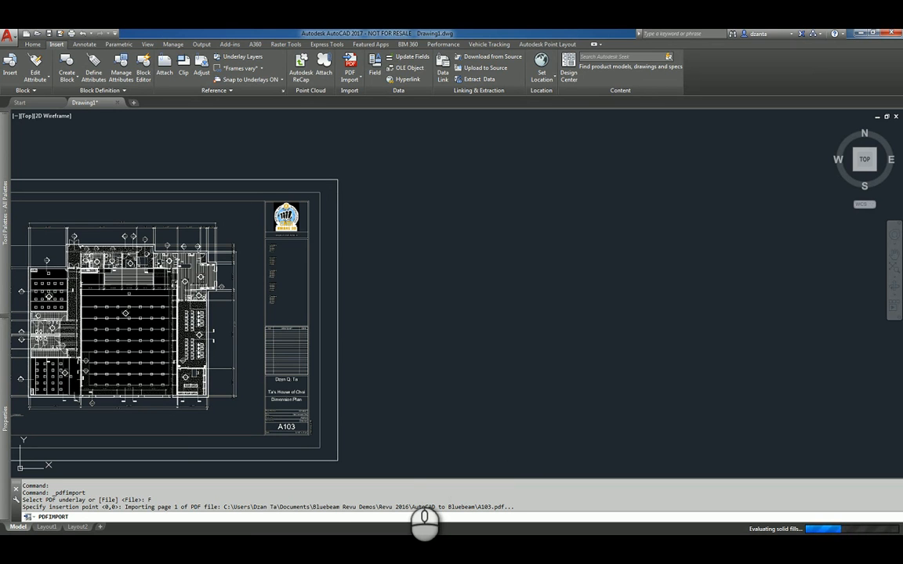
pyautogui.moveTo(300, 545)
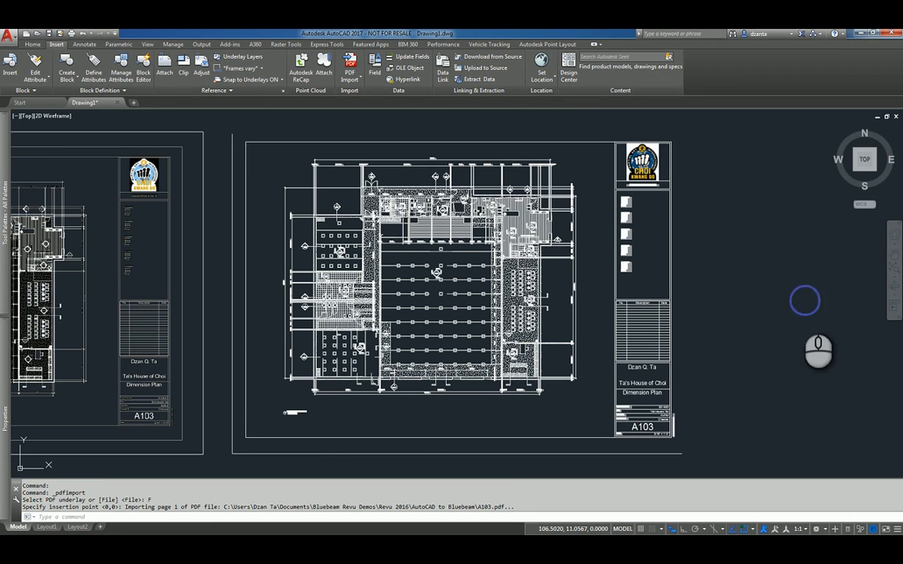
pyautogui.moveTo(786, 343)
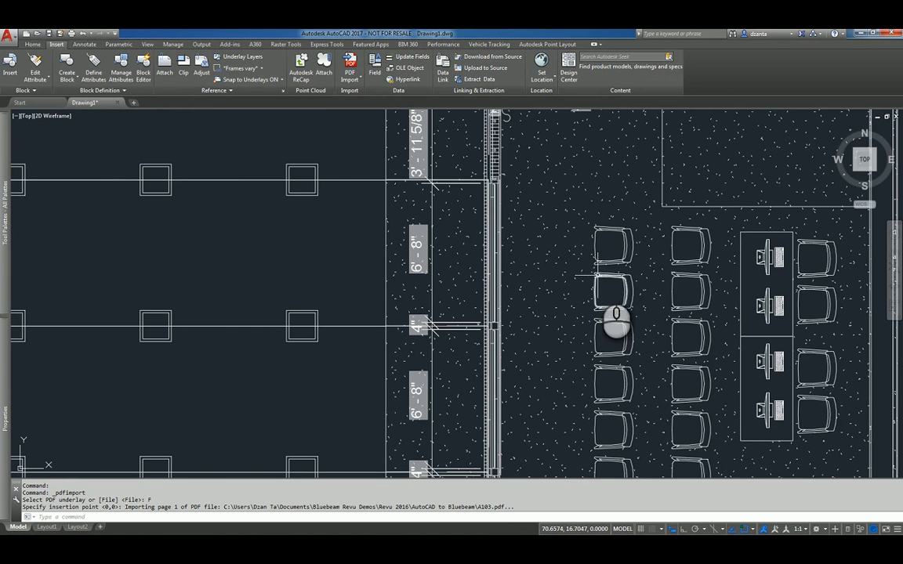
# - Select a single chair in the imported sheet to verify it is a separate object
pyautogui.click(611, 292)
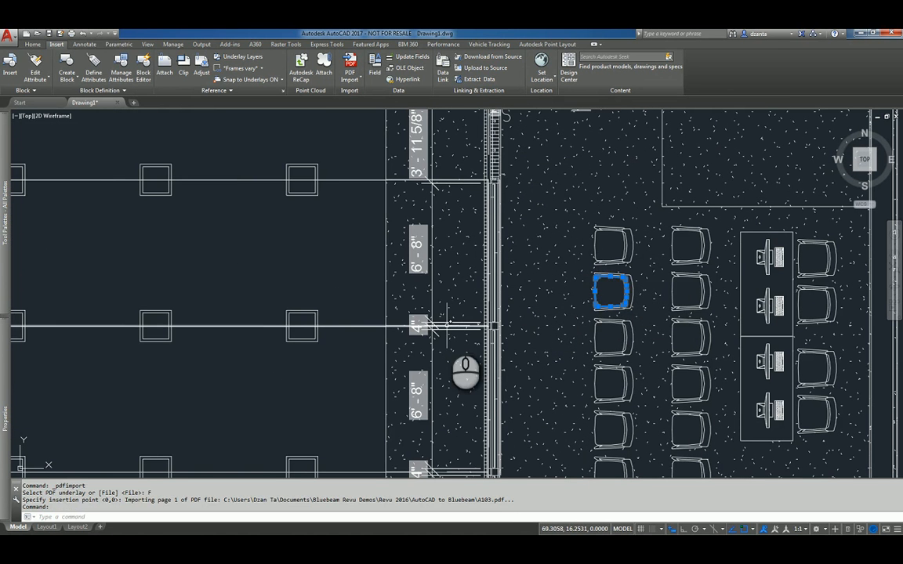